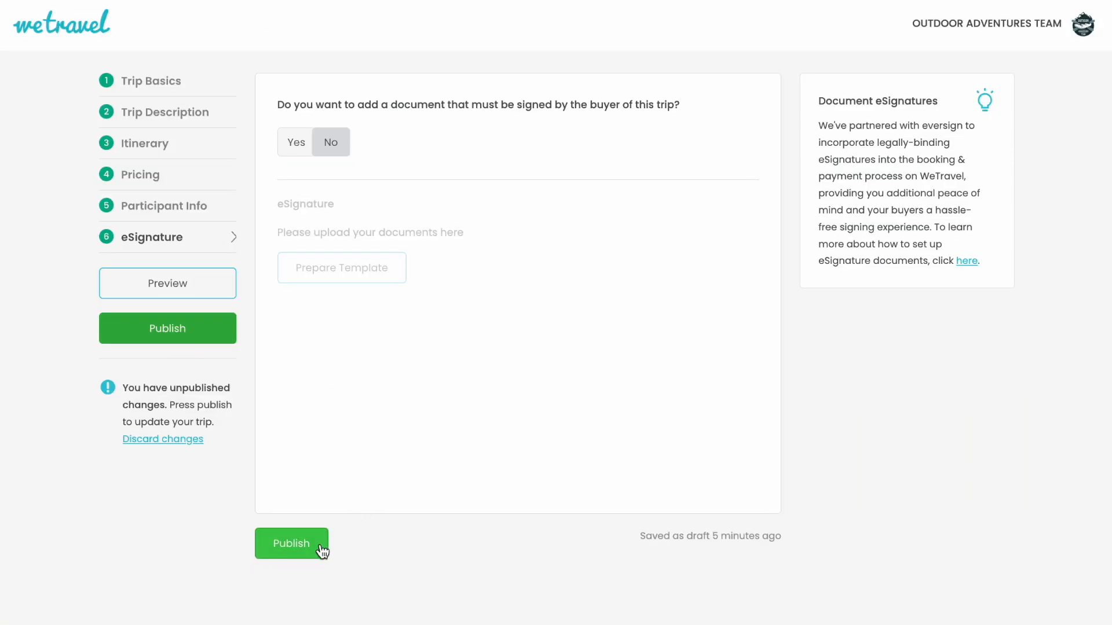
- Publish the unsaved changes, manage the 7 day Mallorca Cycling Trip and show its Promote section
{"action": "left_click", "coordinate": [291, 543]}
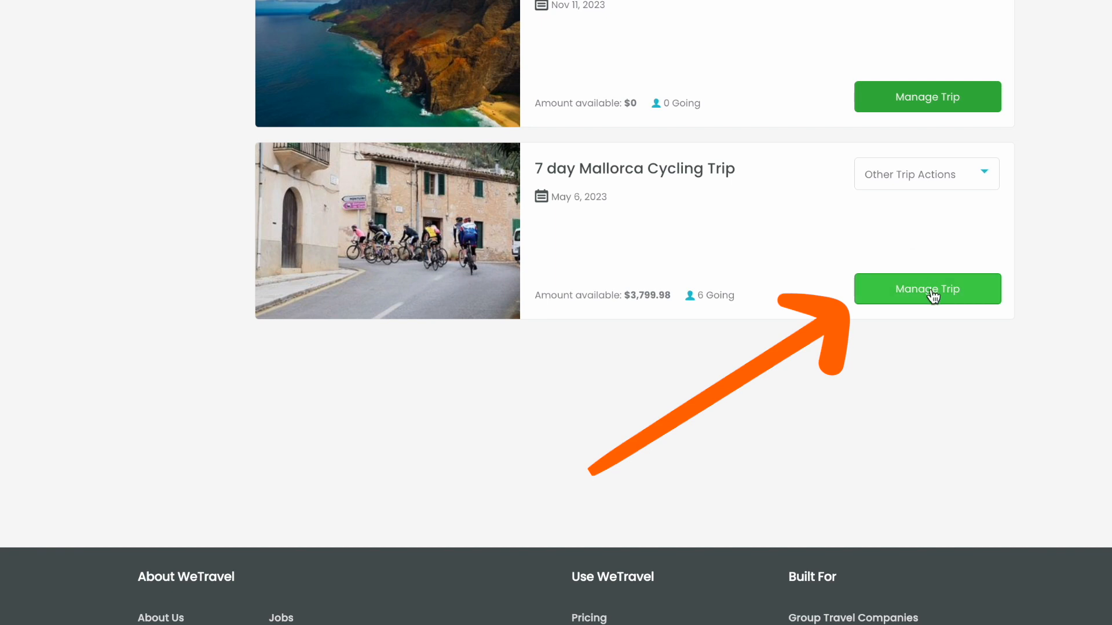
{"action": "left_click", "coordinate": [926, 288]}
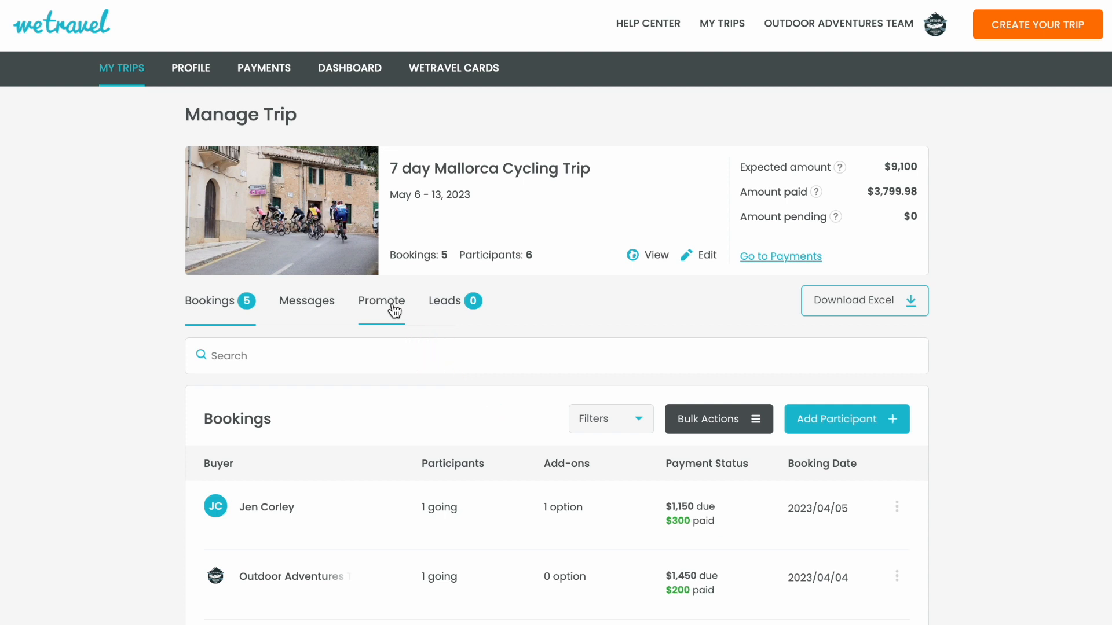
{"action": "left_click", "coordinate": [381, 301]}
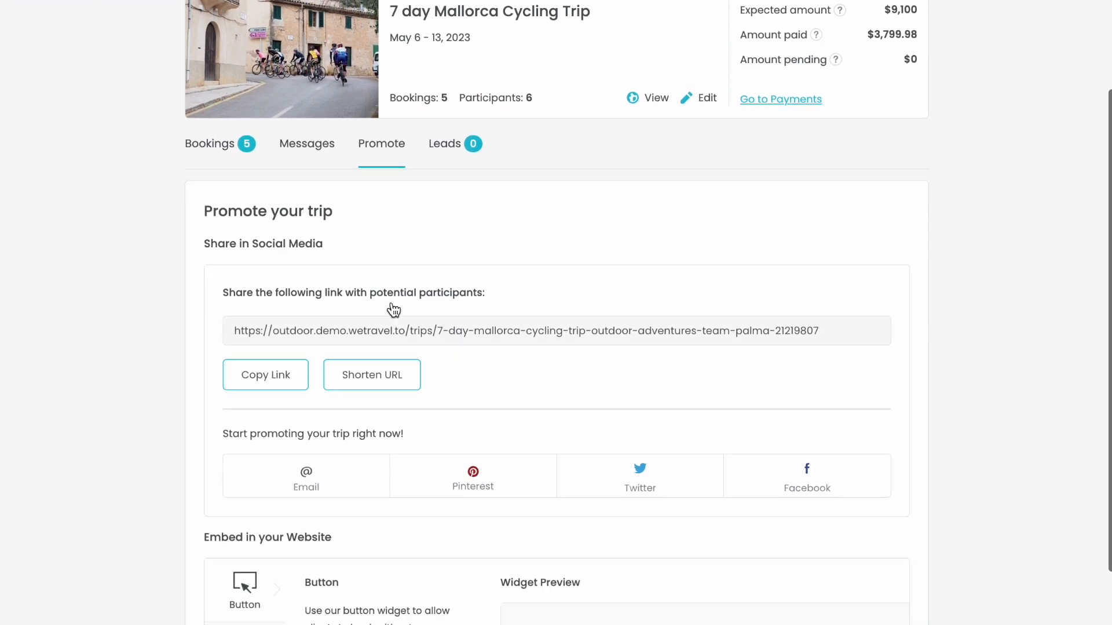
- In Embed in your Website, set button text 'BOOK!' and button colour #E327A8
{"action": "scroll", "scroll_direction": "down", "scroll_amount": 3}
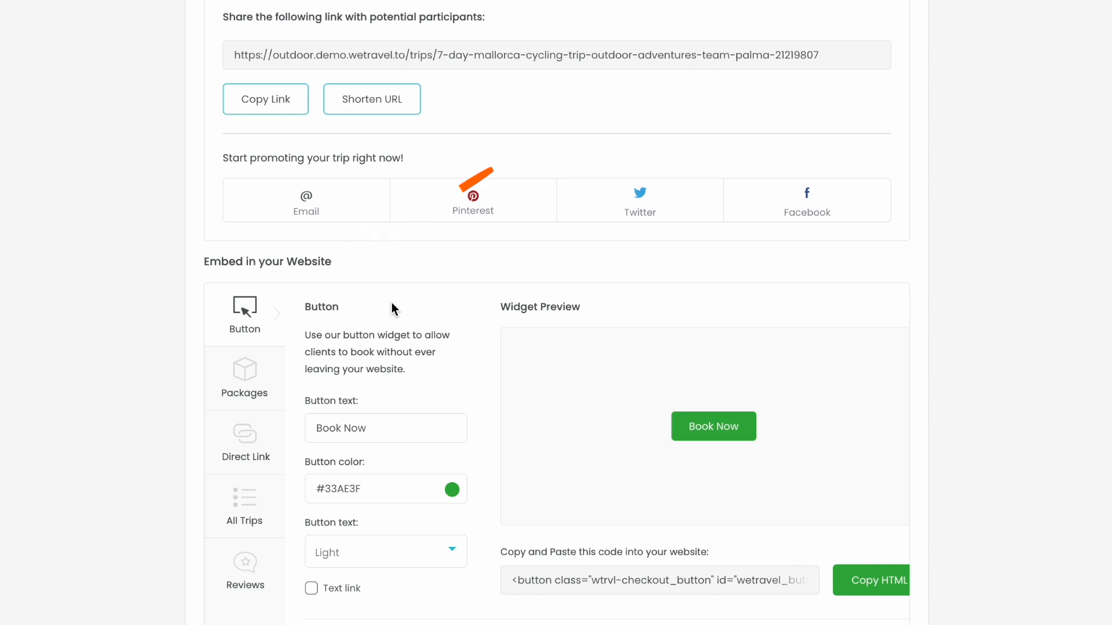
{"action": "type", "text": "BOOK!"}
{"action": "type", "text": "#E327AB"}
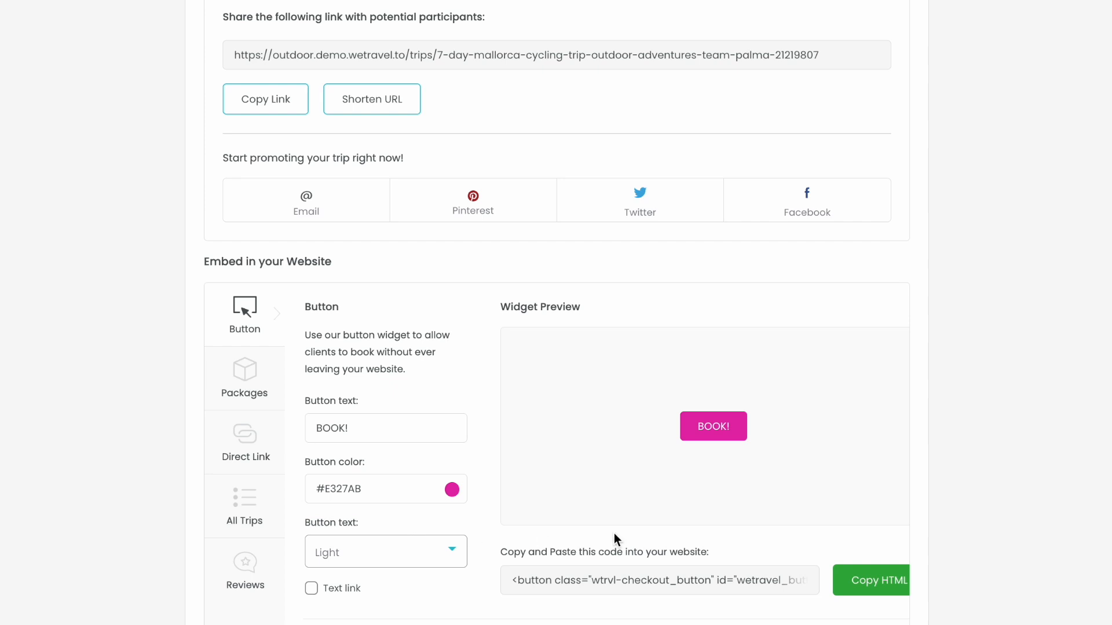
{"action": "left_click", "coordinate": [881, 580]}
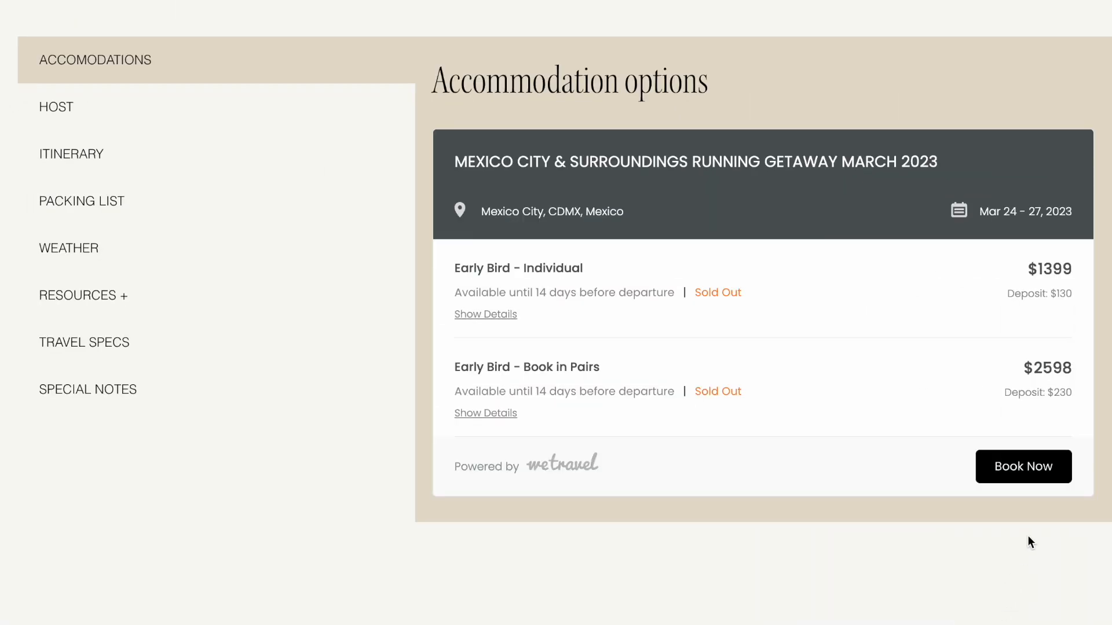
- Try the Book Now button on the example website's embedded WeTravel accommodation widget
{"action": "left_click", "coordinate": [1022, 467]}
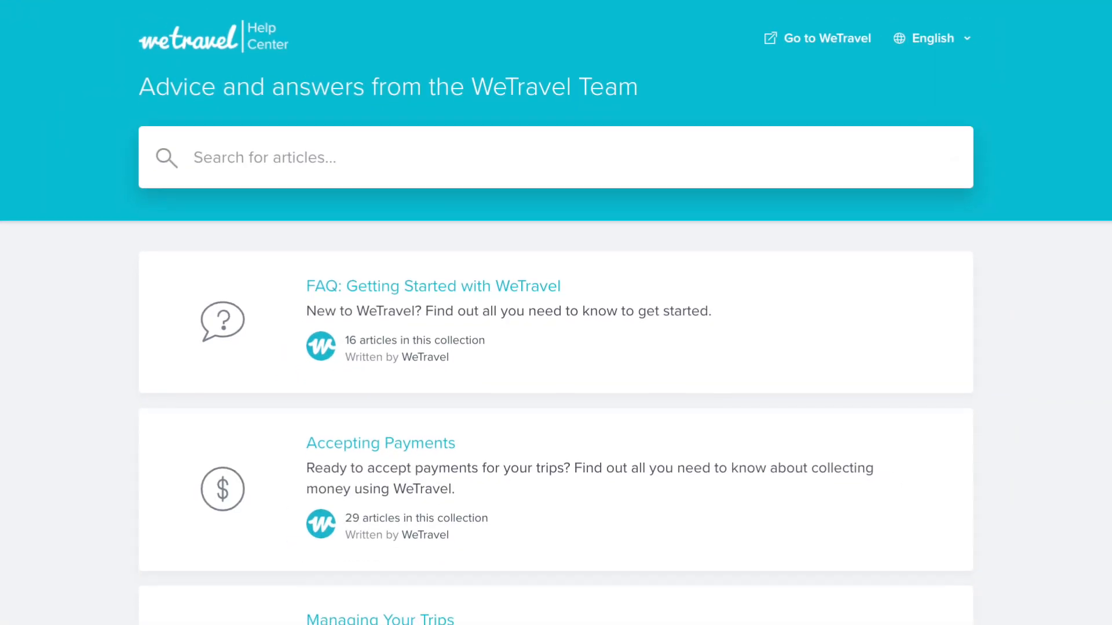
- Scroll the Help Center home page down to the Managing Your Trips collection
{"action": "scroll", "scroll_direction": "down", "scroll_amount": 3}
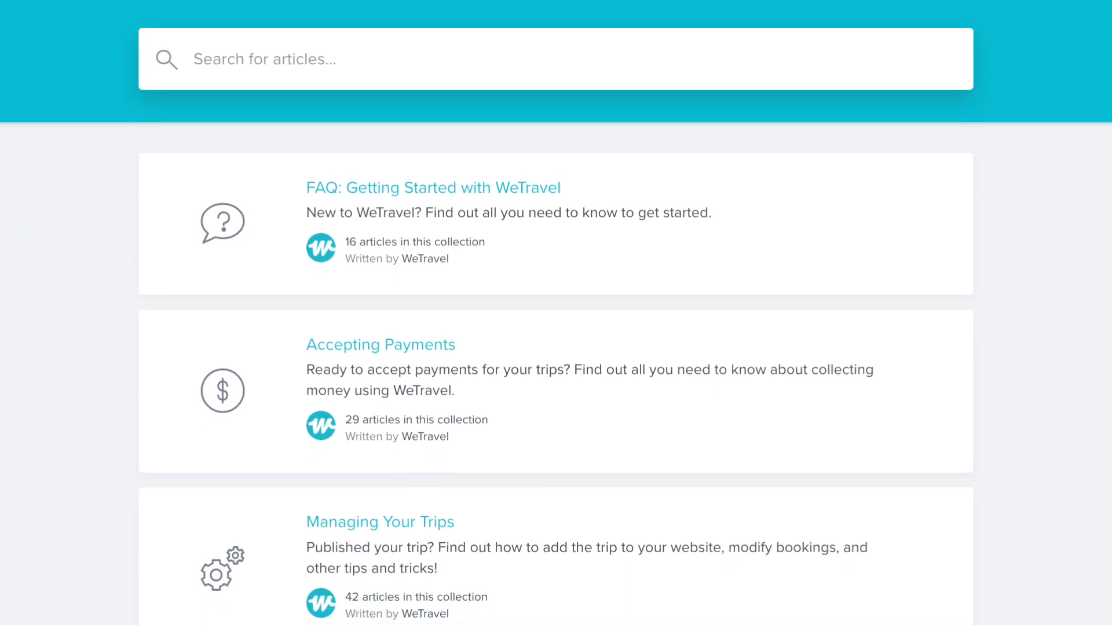